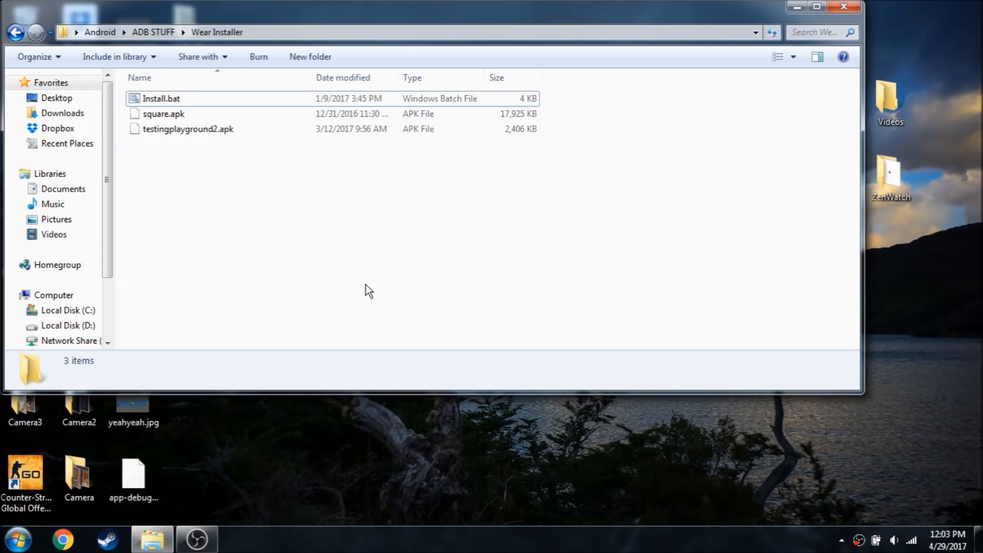
# - Open Install.bat in a text editor and scroll through the script
pyautogui.rightClick(162, 99)
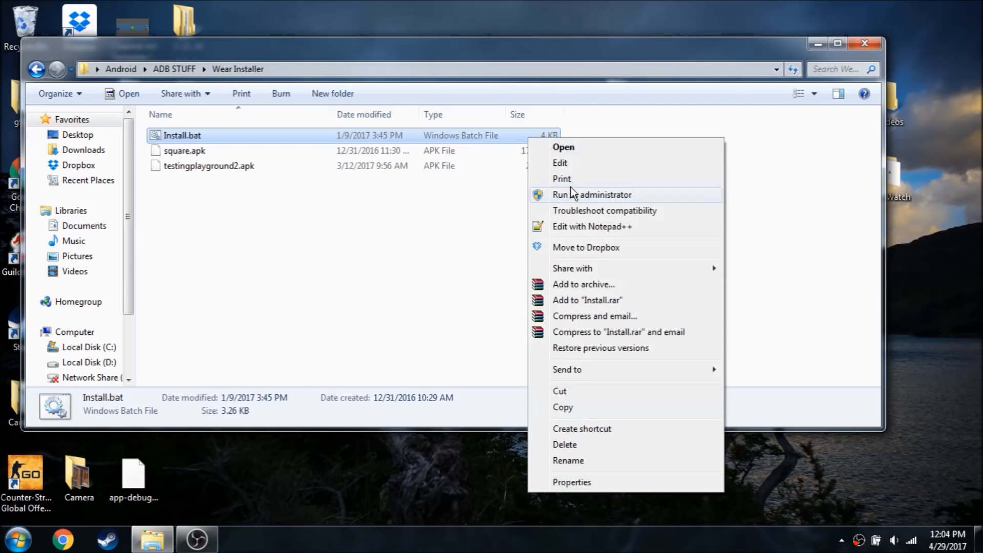
pyautogui.click(590, 227)
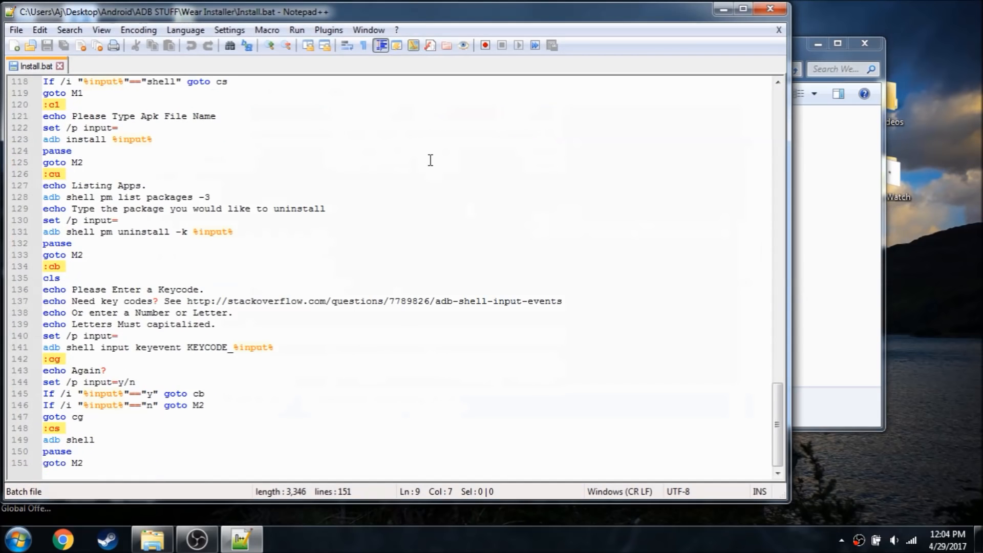
pyautogui.scroll(3)
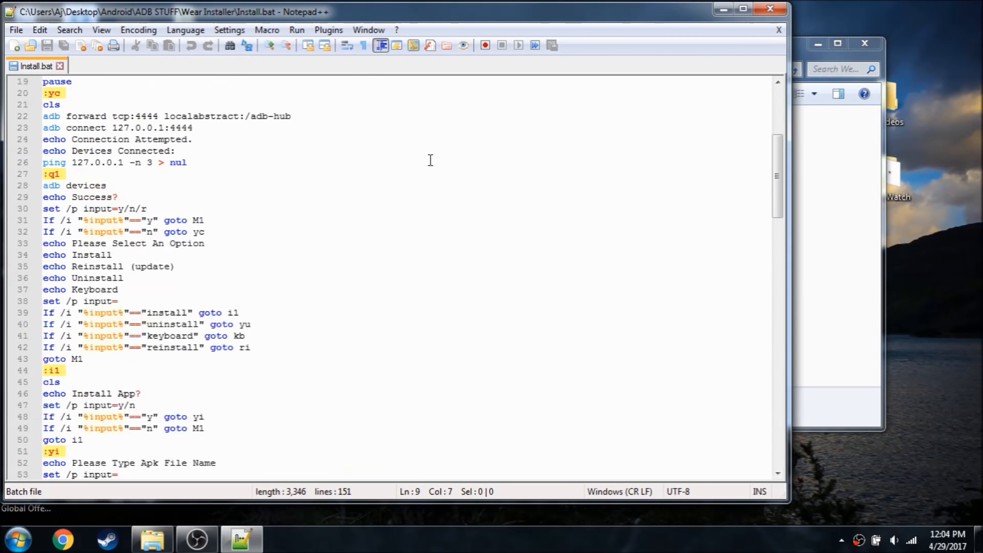
pyautogui.scroll(3)
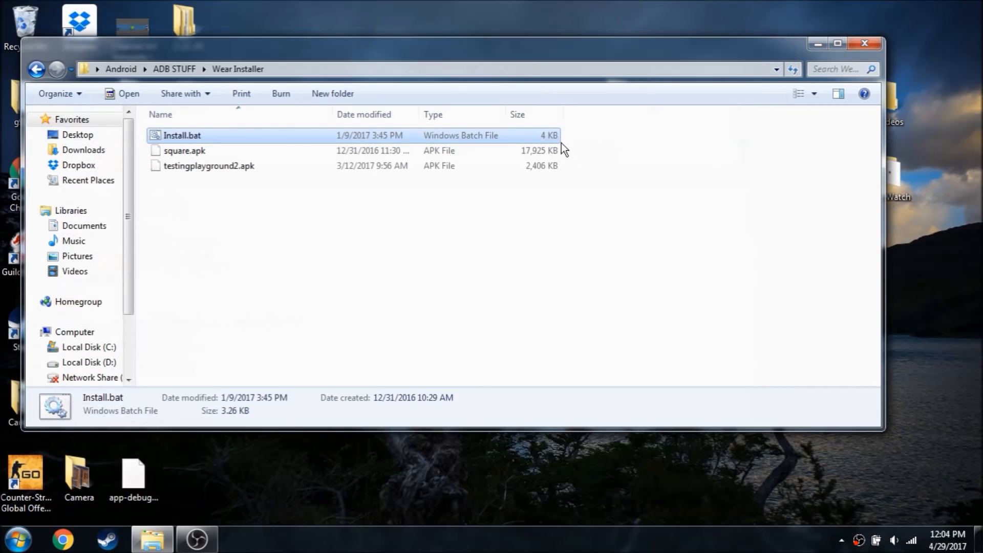
pyautogui.moveTo(544, 146)
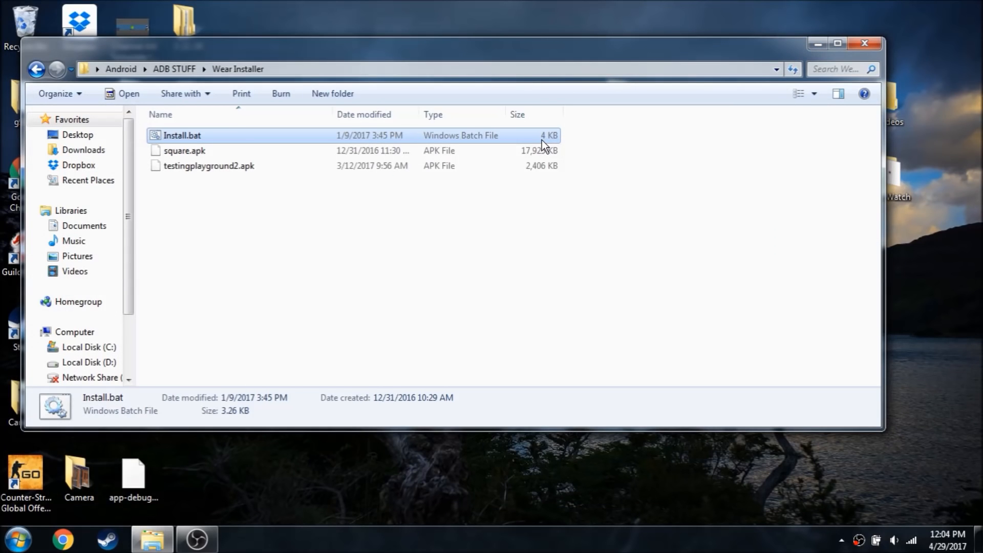
pyautogui.rightClick(181, 135)
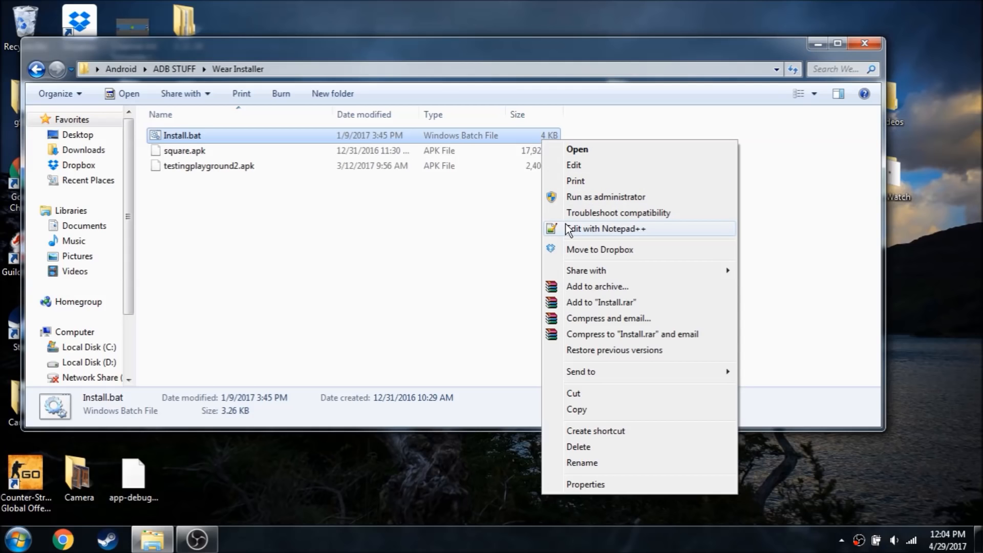
pyautogui.moveTo(561, 185)
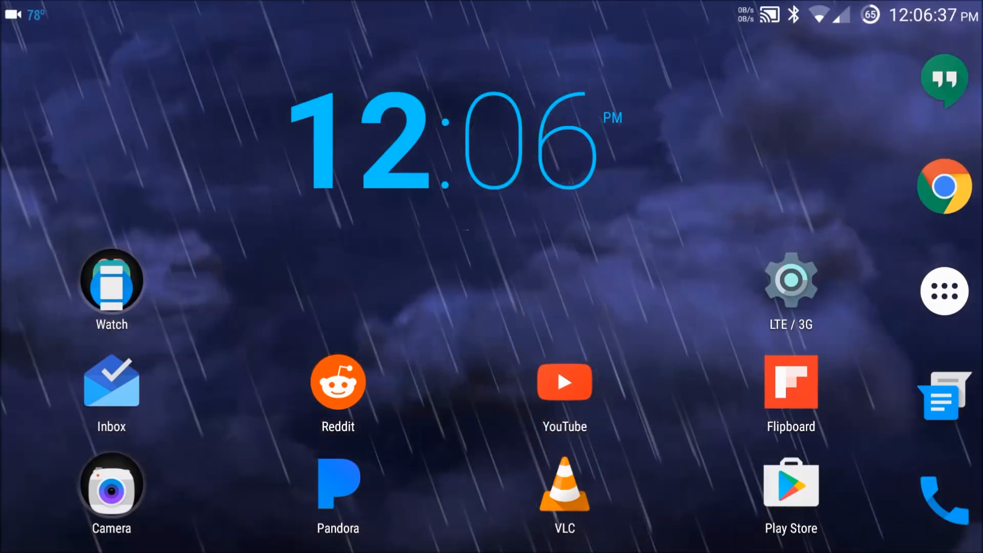
# - Enable Debugging over Bluetooth in the Android Wear app's watch settings
pyautogui.click(110, 282)
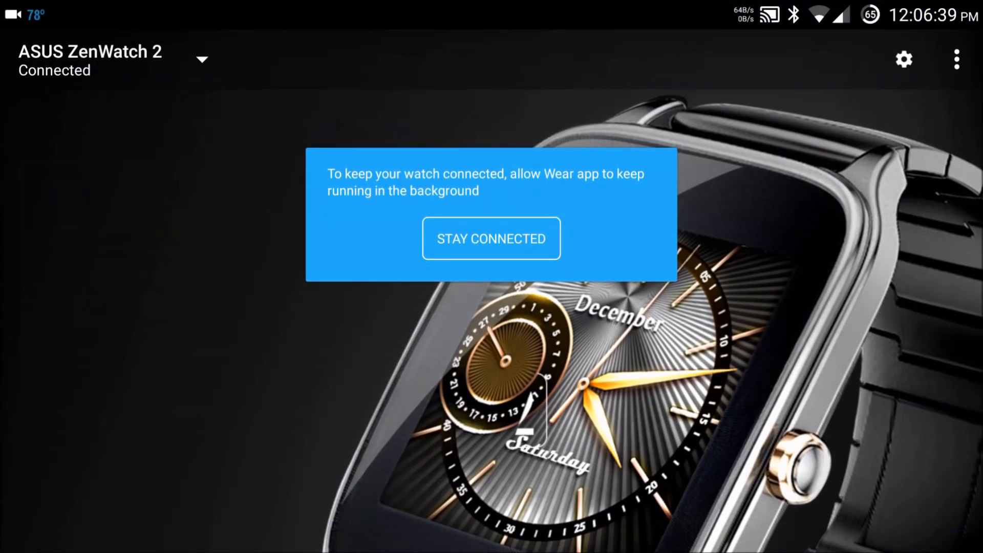
pyautogui.click(903, 59)
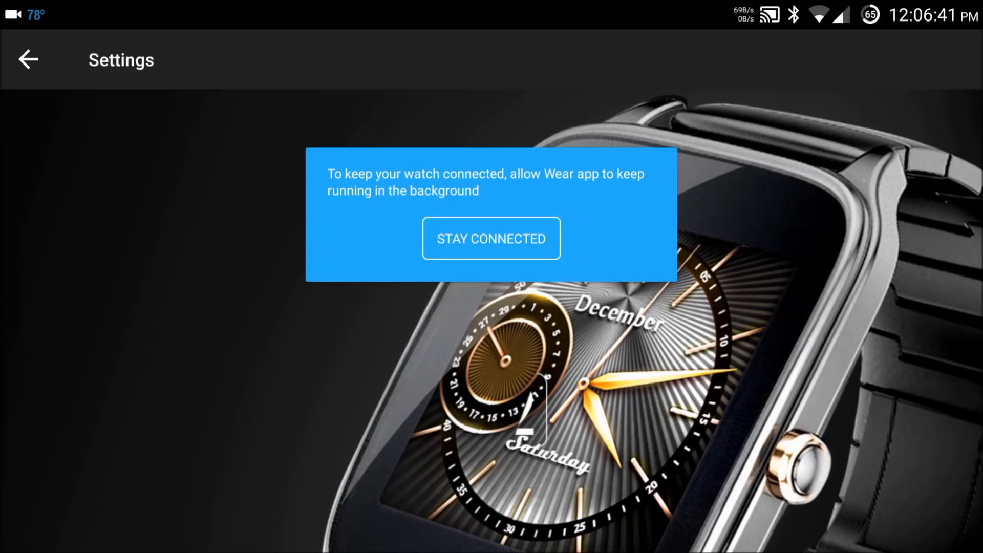
pyautogui.click(491, 239)
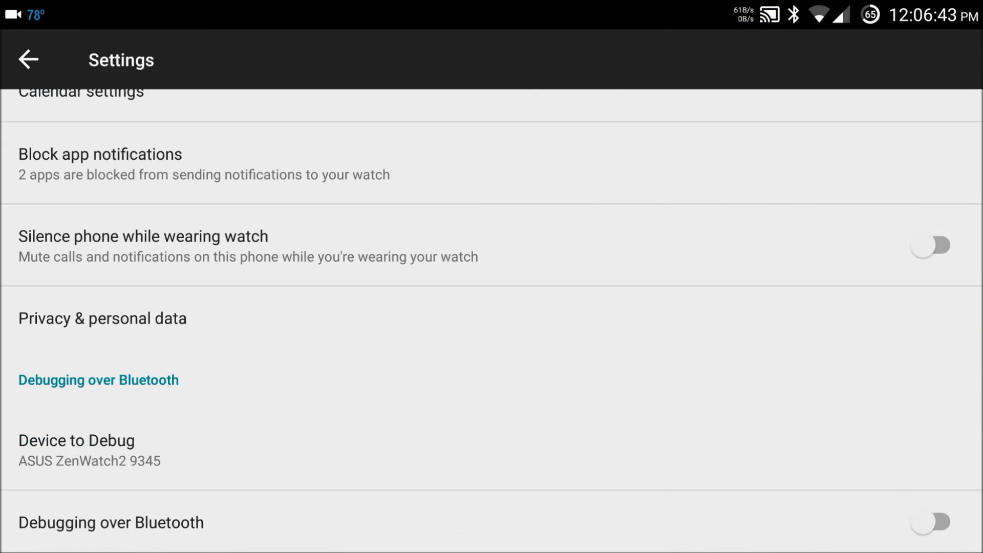
pyautogui.click(934, 522)
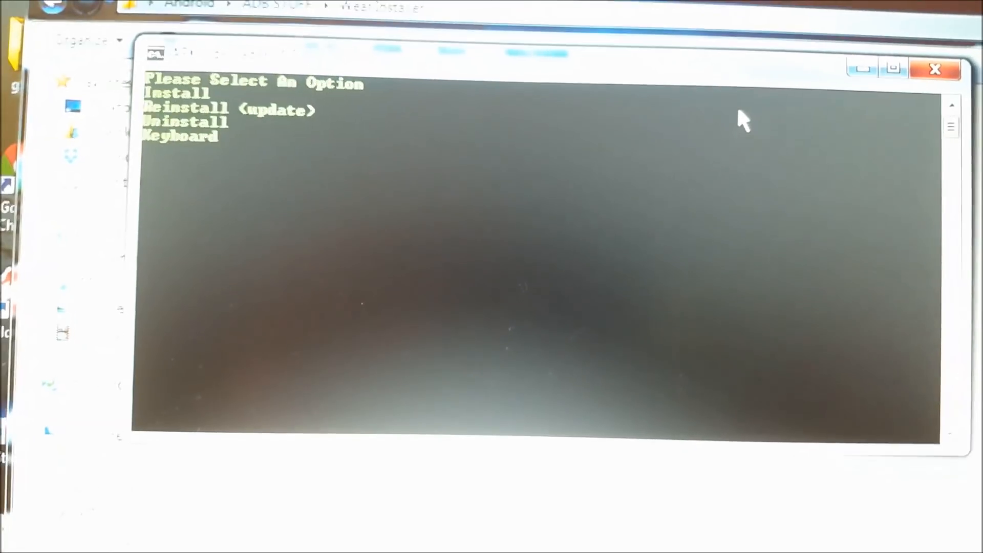
# - Enter 'install' at the sideloader menu and answer 'y' to Install App?
pyautogui.write('inst')
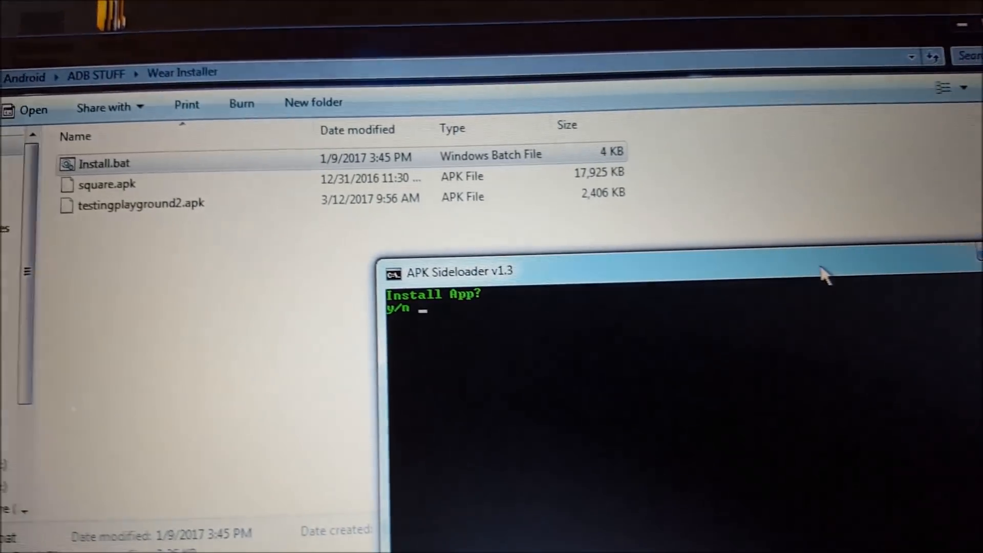
pyautogui.write('y')
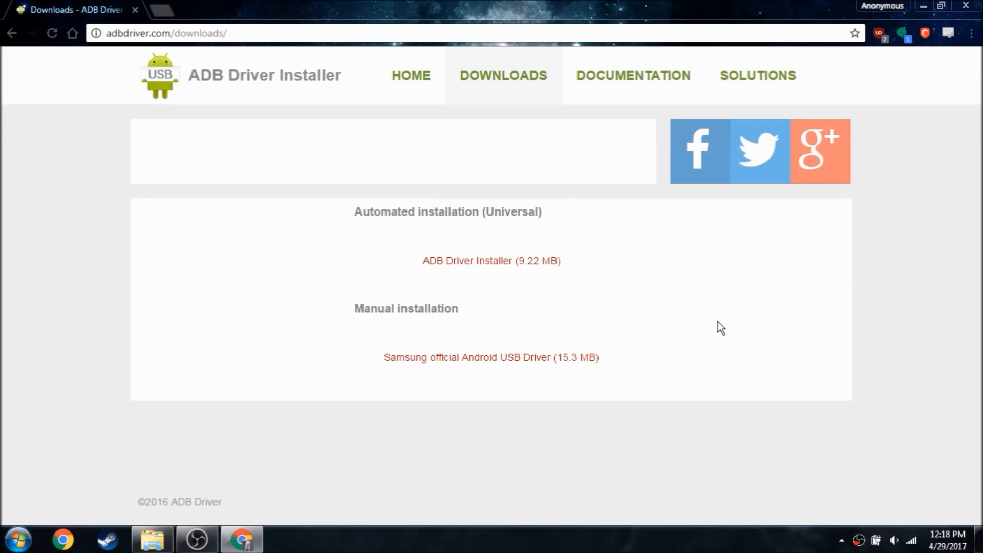
pyautogui.moveTo(493, 293)
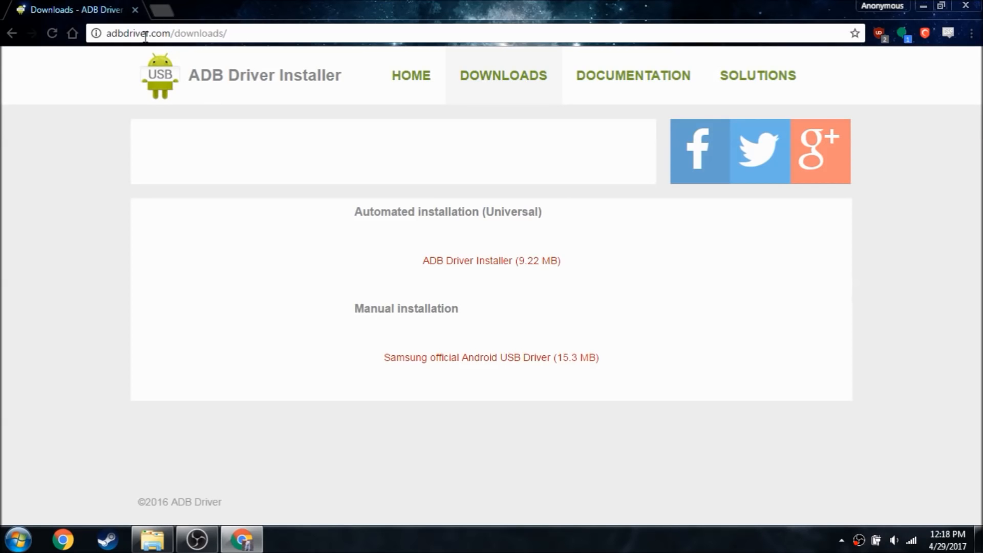
pyautogui.moveTo(467, 284)
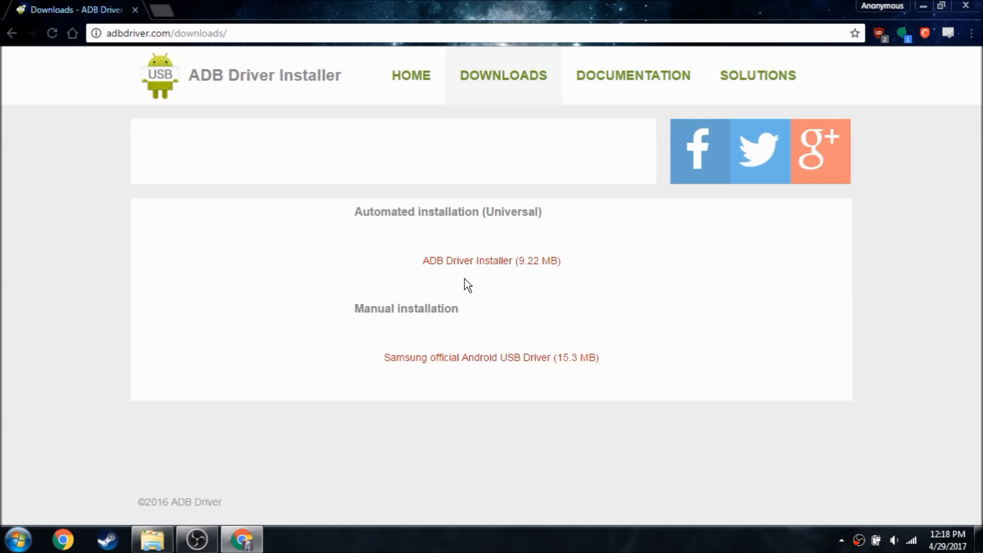
pyautogui.moveTo(410, 152)
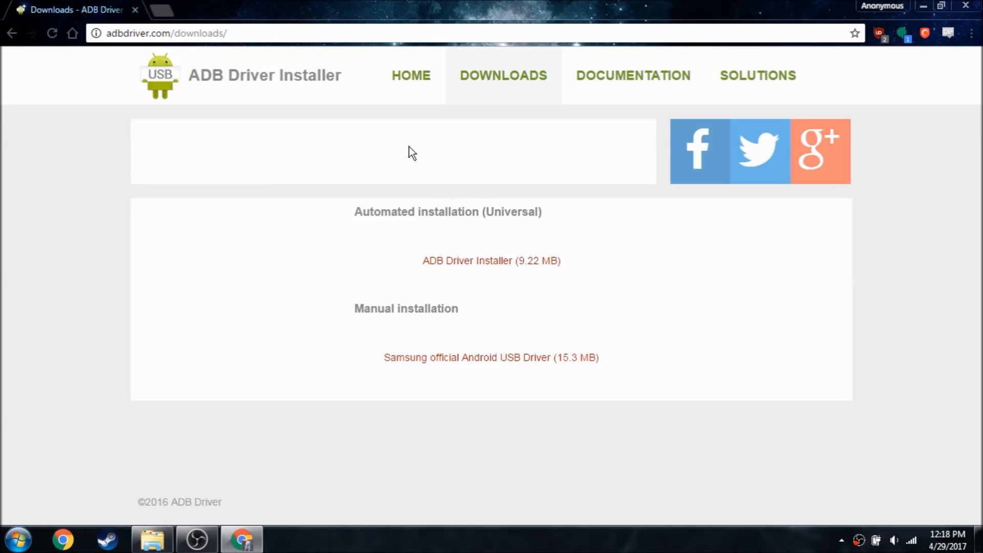
# - Minimise Chrome's ADB Driver Installer page to return to the Wear Installer folder
pyautogui.click(151, 538)
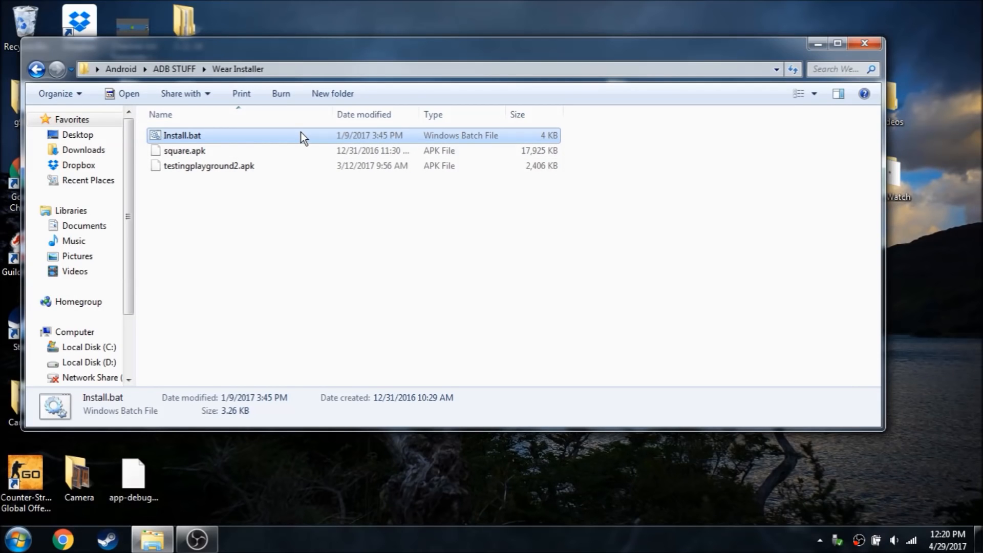
# - Run Install.bat, choose install, and push square.apk to the watch
pyautogui.doubleClick(182, 134)
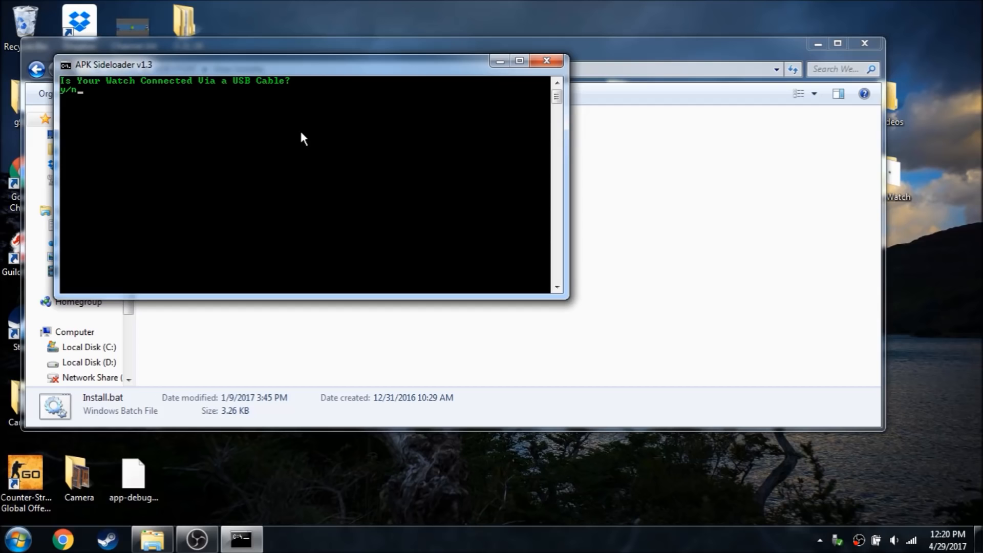
pyautogui.write('y')
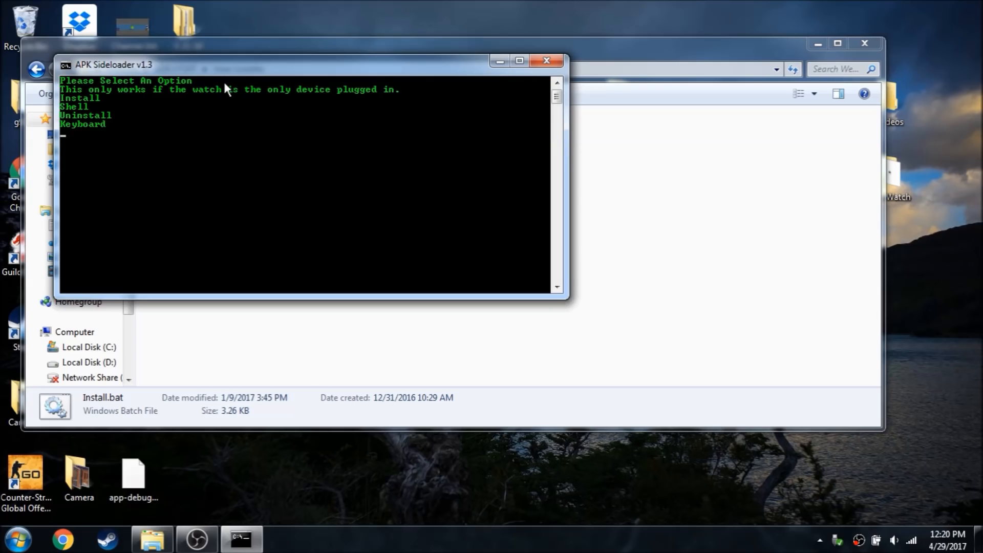
pyautogui.moveTo(221, 83)
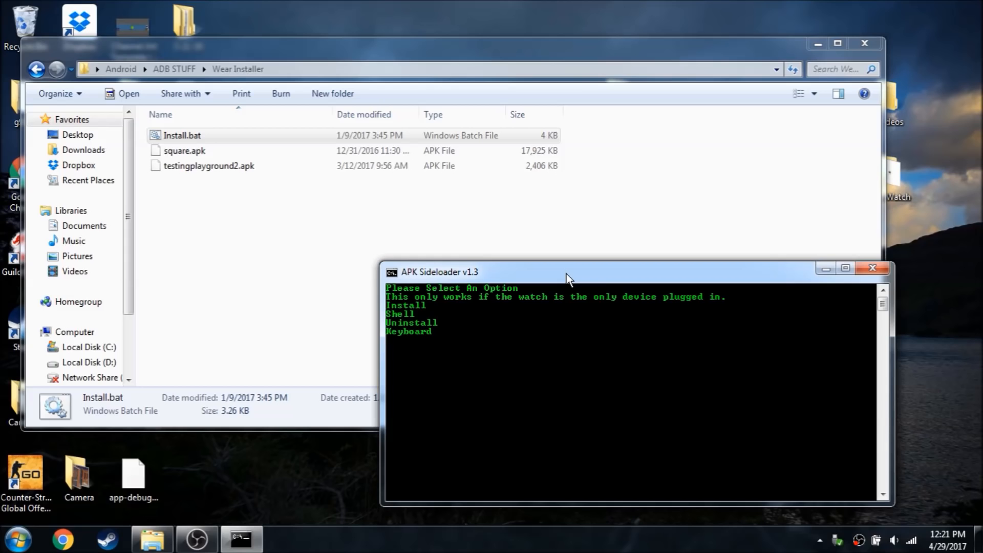
pyautogui.moveTo(436, 352)
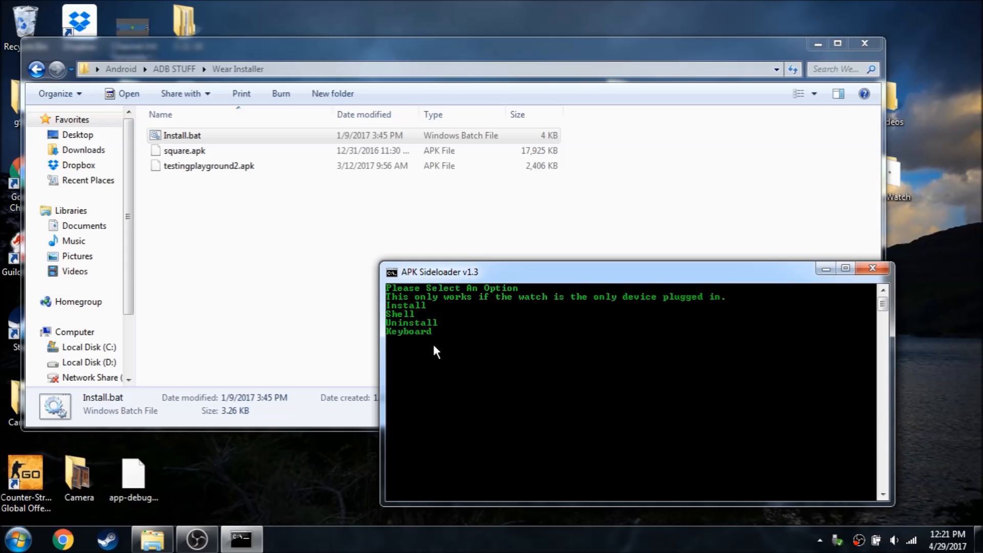
pyautogui.write('install')
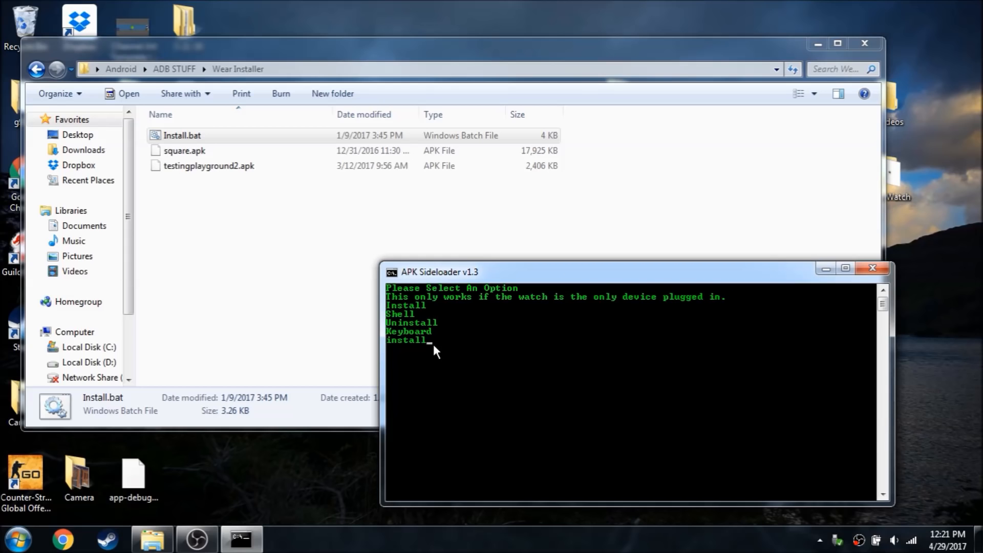
pyautogui.press('Return')
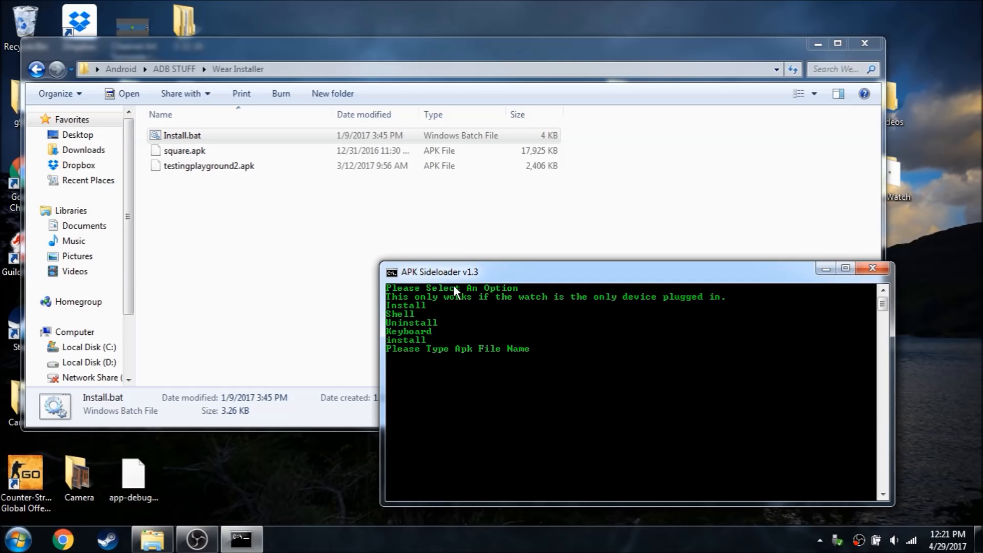
pyautogui.moveTo(360, 306)
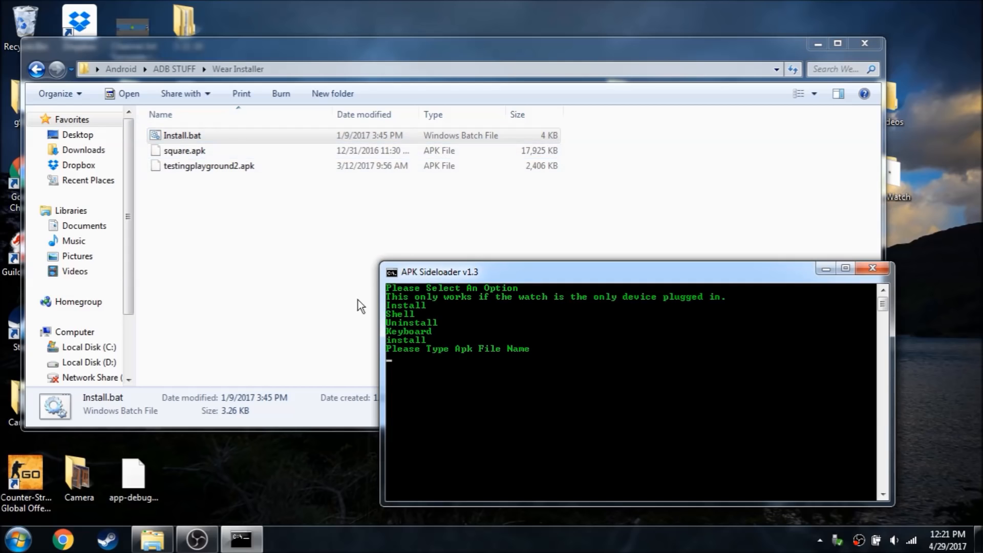
pyautogui.write('square.apk')
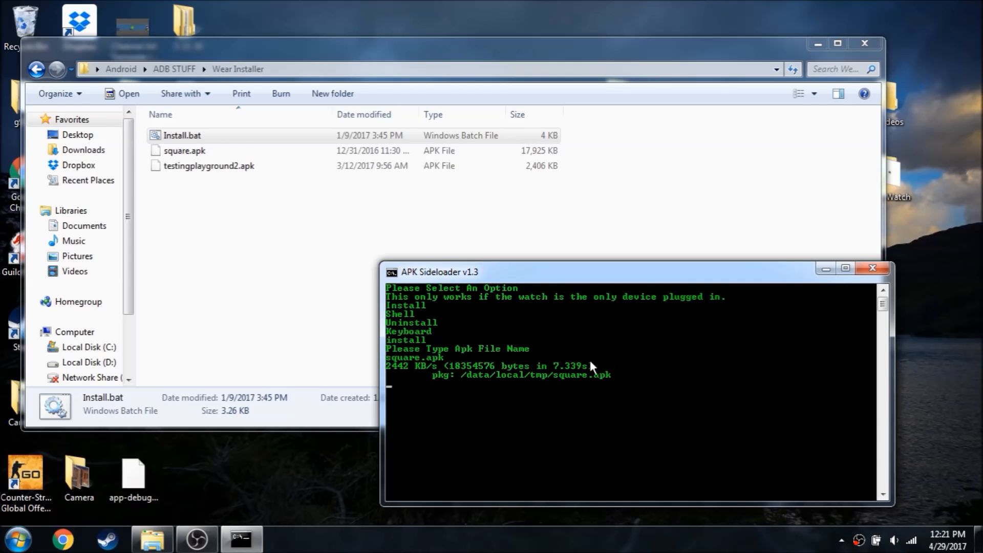
pyautogui.moveTo(395, 375)
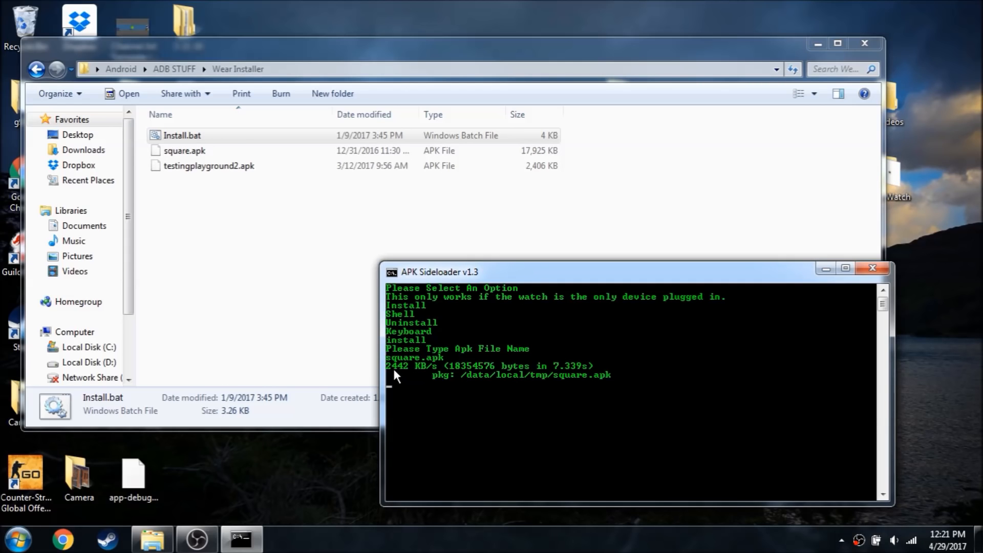
pyautogui.moveTo(567, 369)
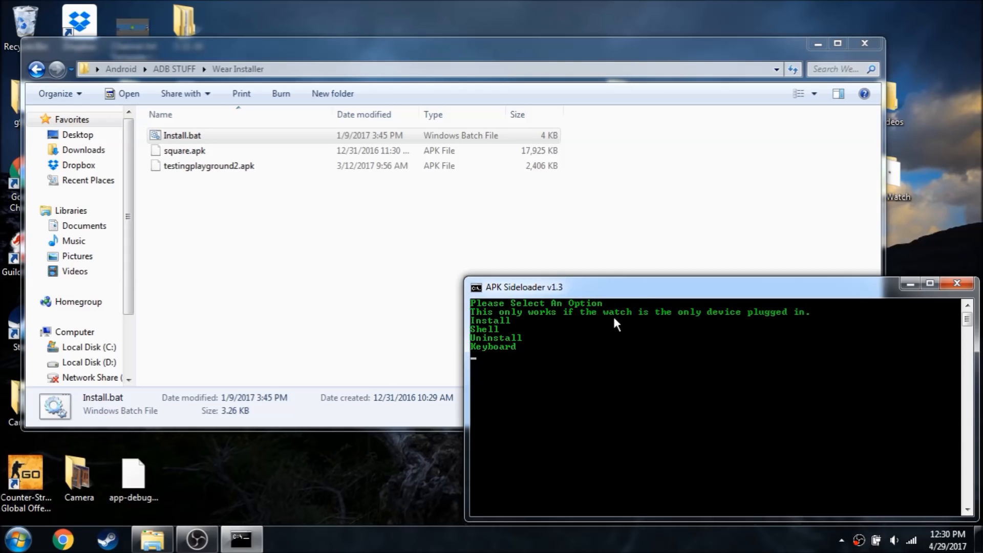
pyautogui.moveTo(582, 356)
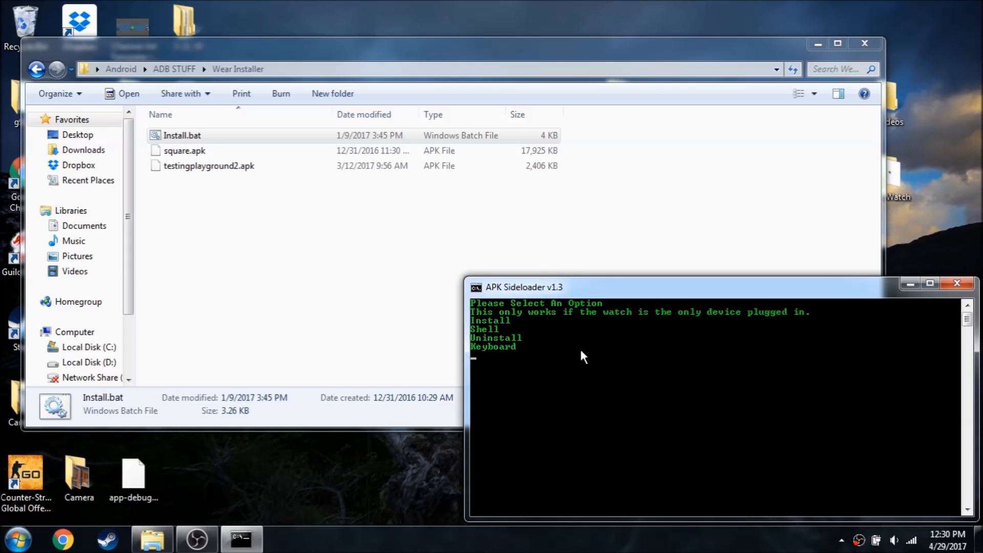
# - Enter 'uninstall' in the sideloader to list the watch's installed packages
pyautogui.write('uninstall')
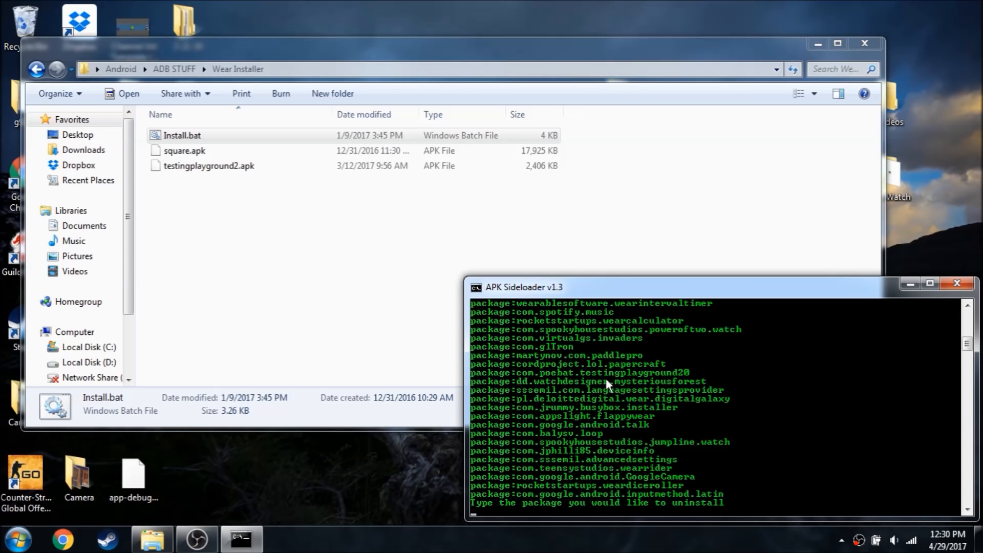
pyautogui.moveTo(644, 483)
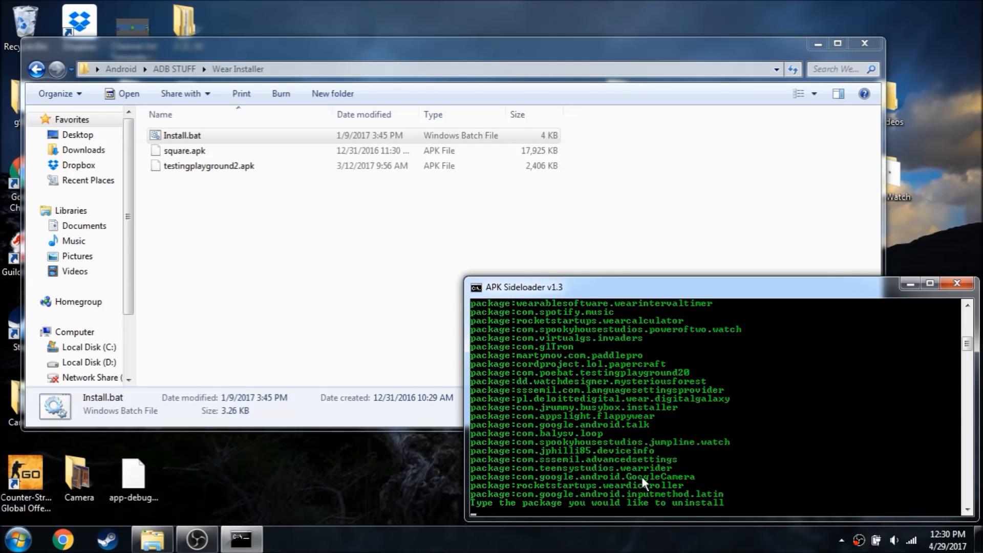
pyautogui.moveTo(62, 542)
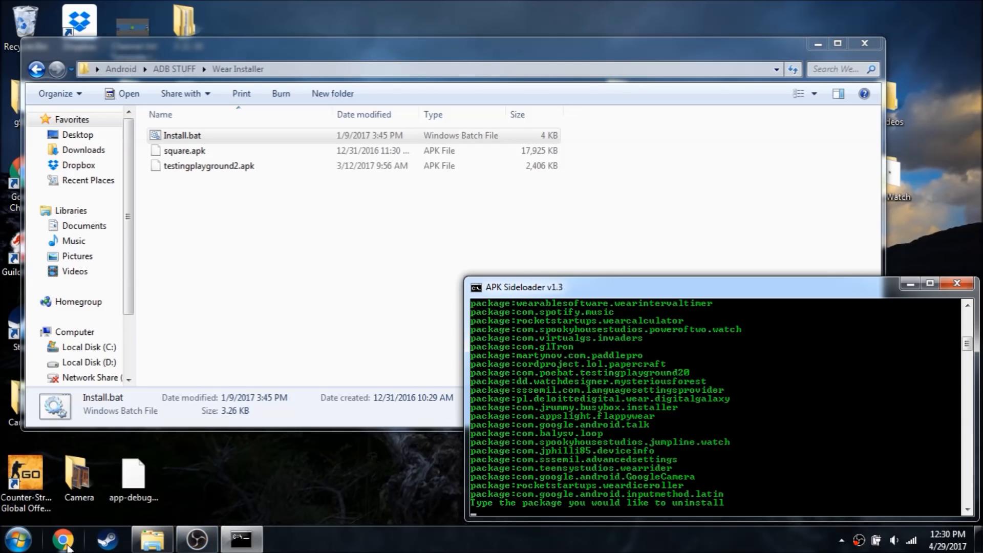
# - Search 'square it' in Chrome and open its Google Play listing
pyautogui.click(62, 538)
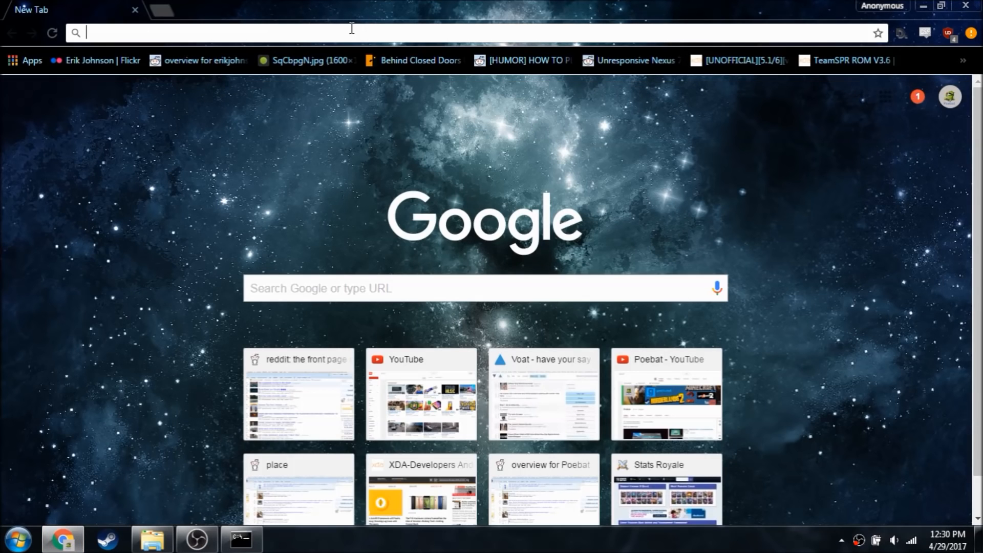
pyautogui.write('square it')
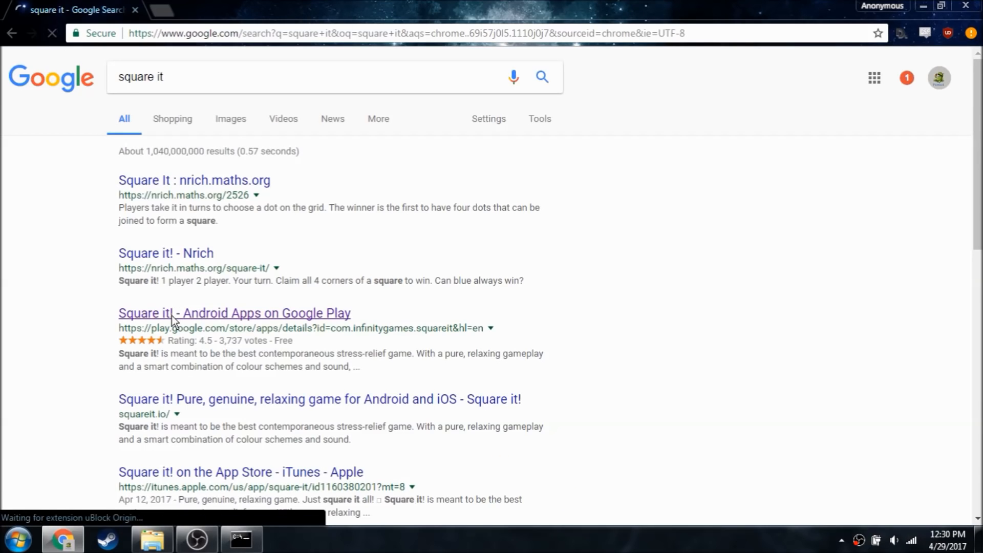
pyautogui.click(234, 313)
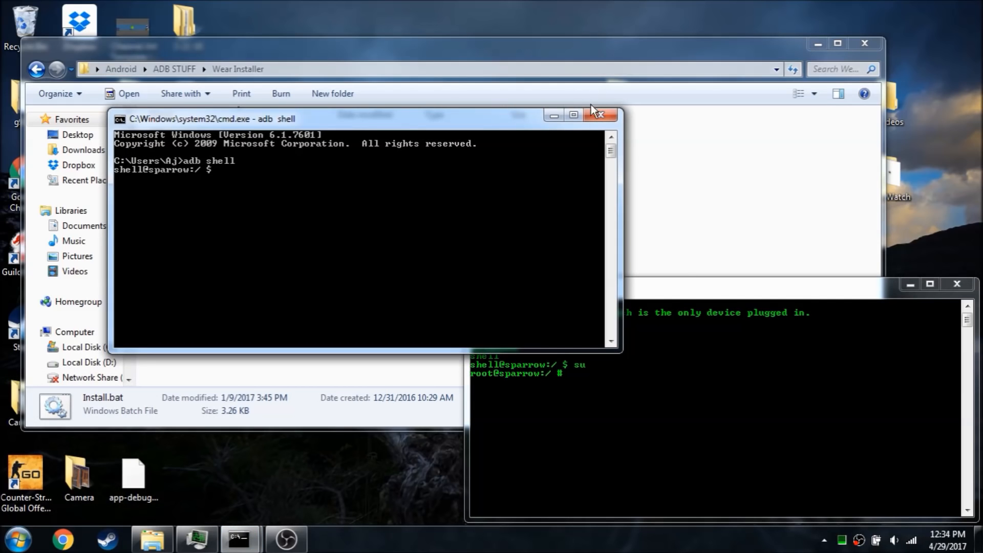
# - Close the separate cmd.exe adb shell window, leaving the sideloader's root shell
pyautogui.click(598, 115)
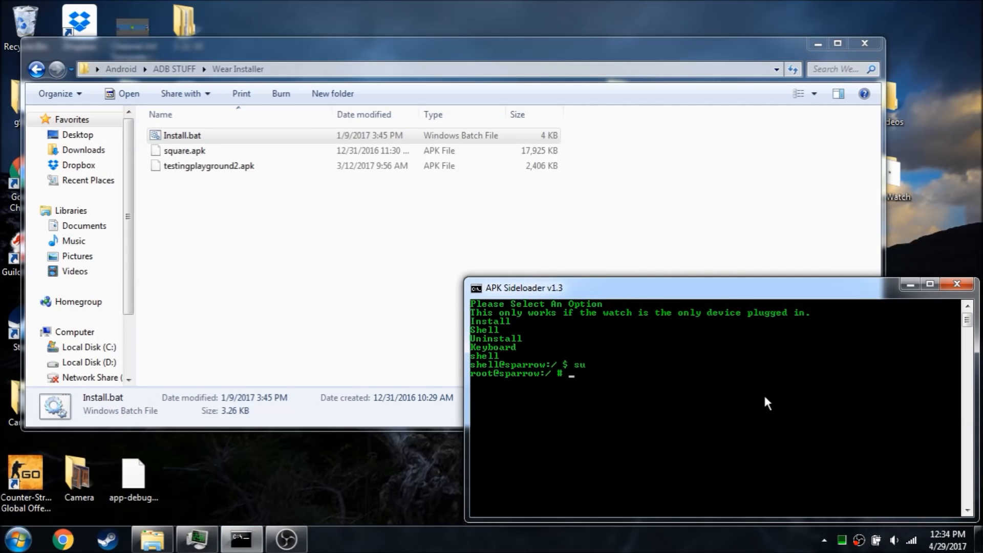